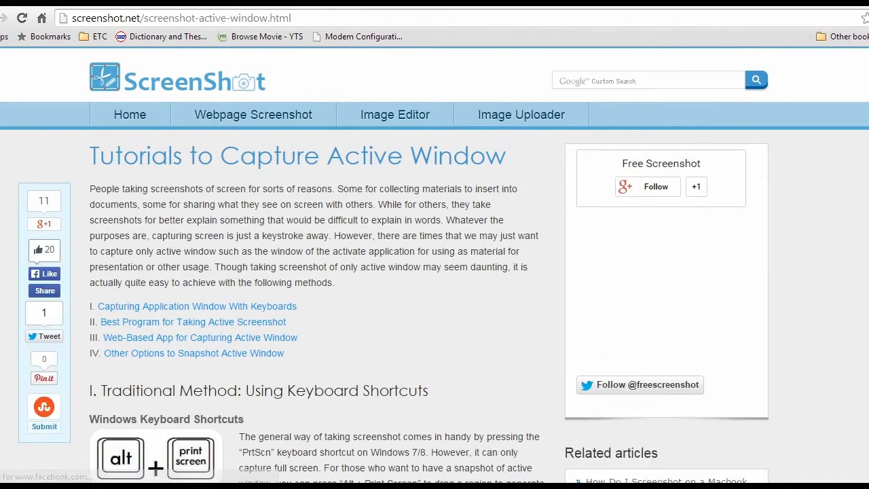
Download the Screen Capture Pro installer and save it to the torrent folder.
scroll(down, 3)
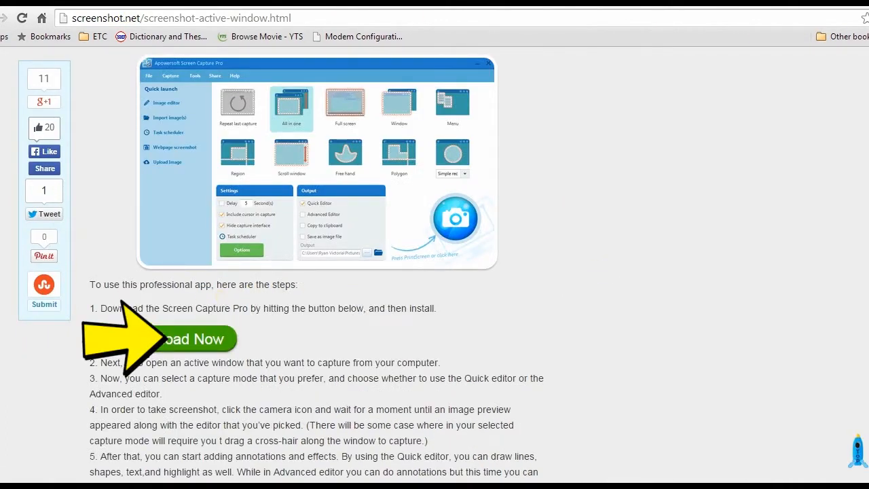
click(192, 339)
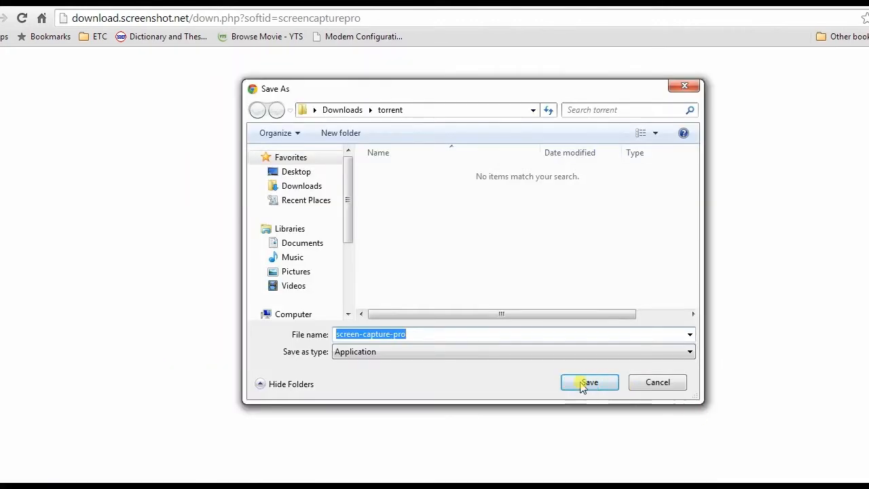
click(589, 382)
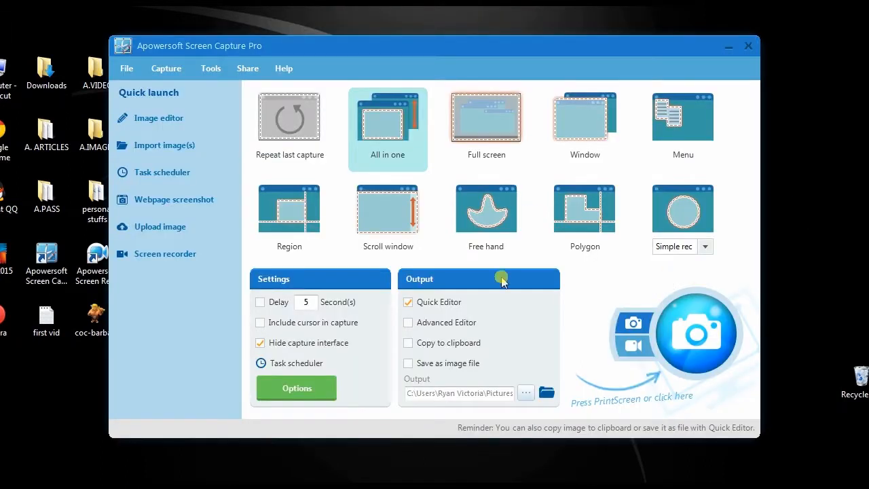
mouse_move(346, 271)
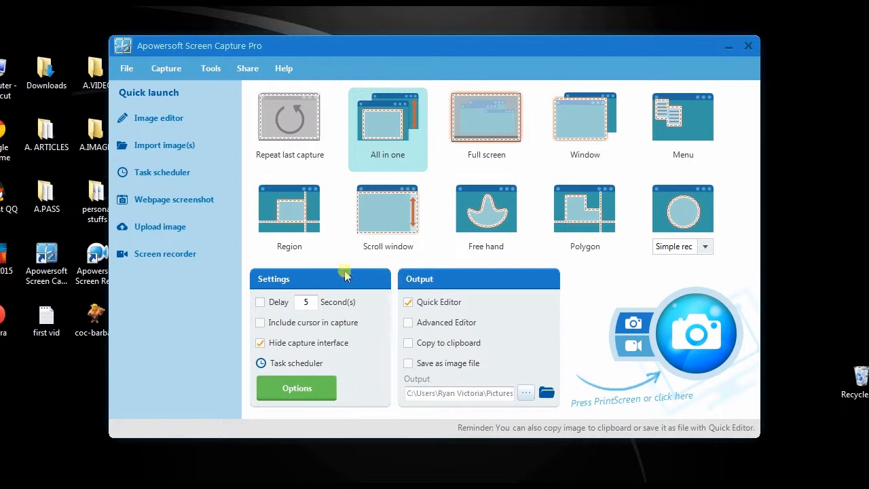
Keep All in one capture mode and send captures to the Quick Editor.
click(387, 122)
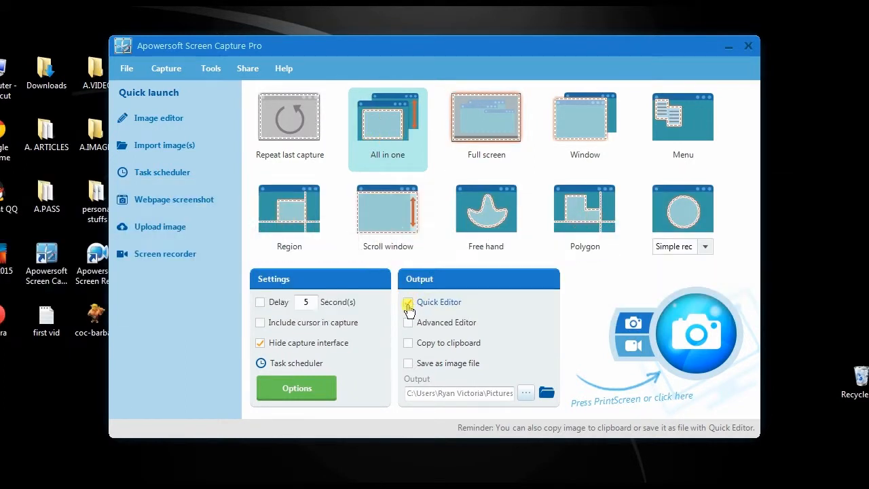
click(407, 301)
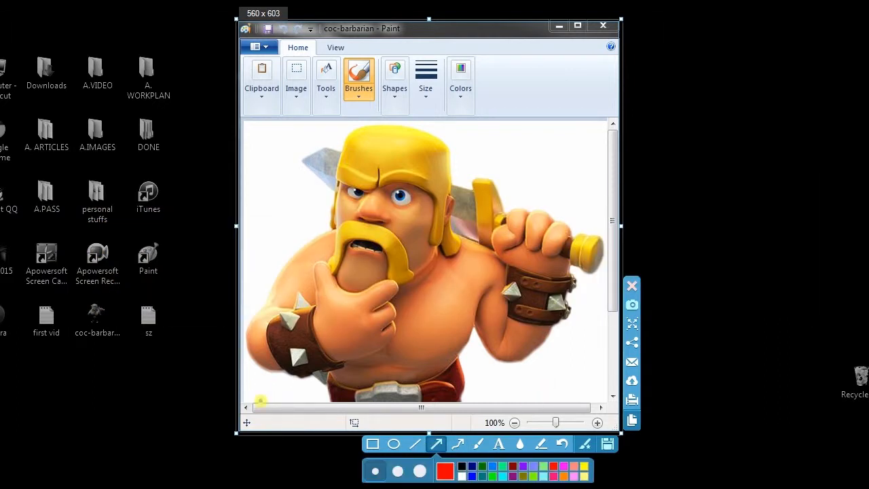
Draw a red oval beside the barbarian's head and start saving the capture.
drag(258, 393, 361, 290)
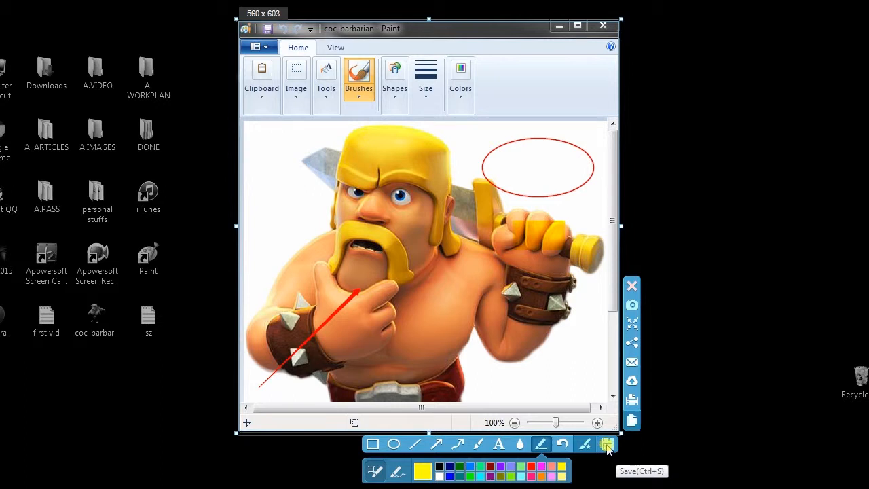
click(607, 442)
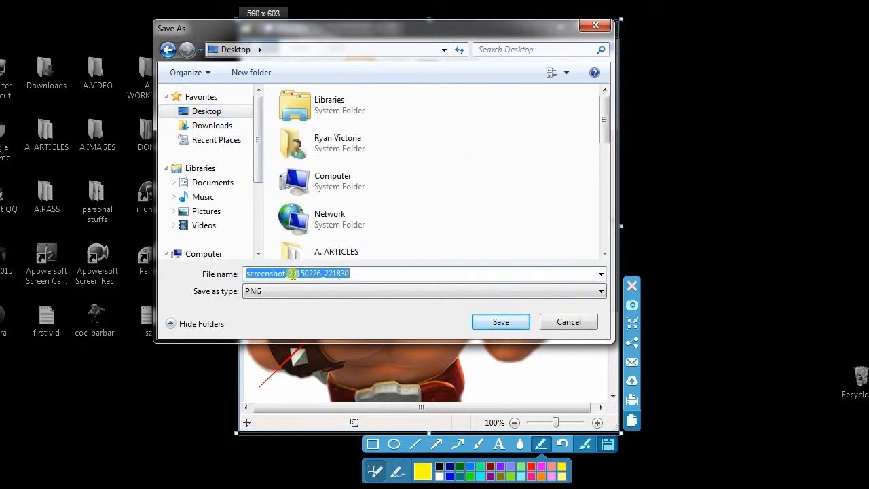
Save the capture to the Desktop as a PNG named coc-b01.
text(coc-)
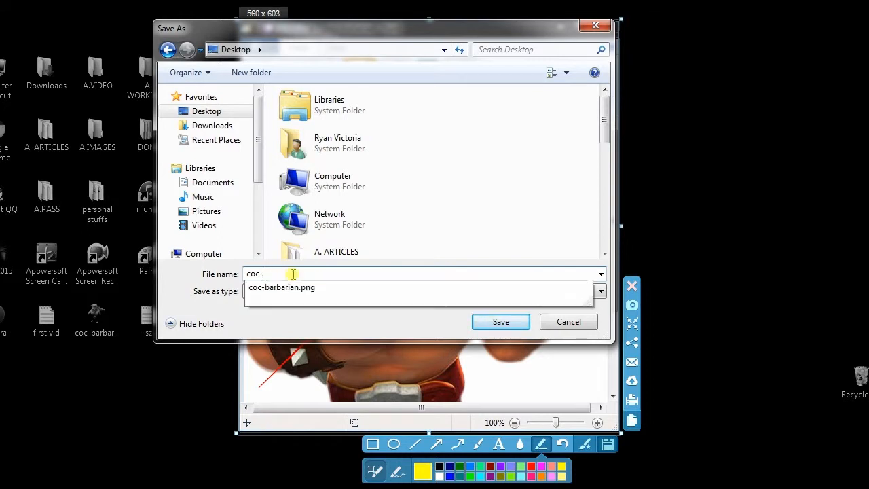
text(b01)
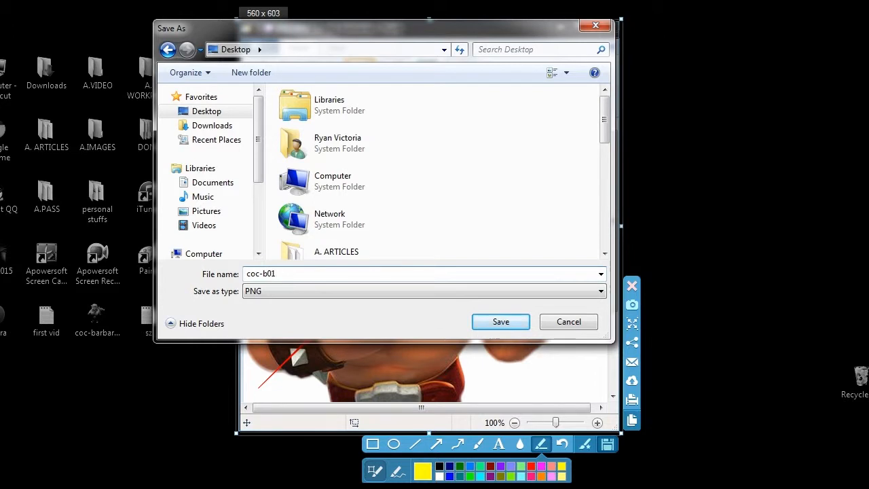
click(499, 321)
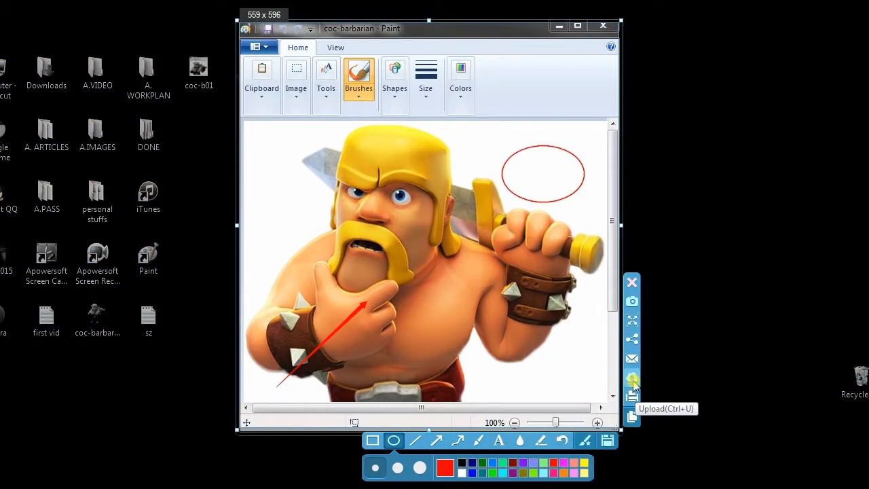
Upload the capture to Screenshot.net with the title barbarian.
click(631, 380)
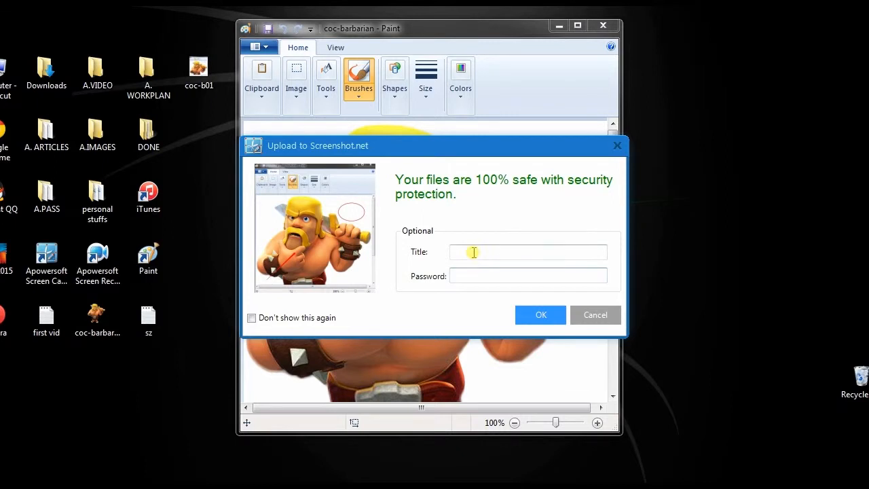
text(barbarian)
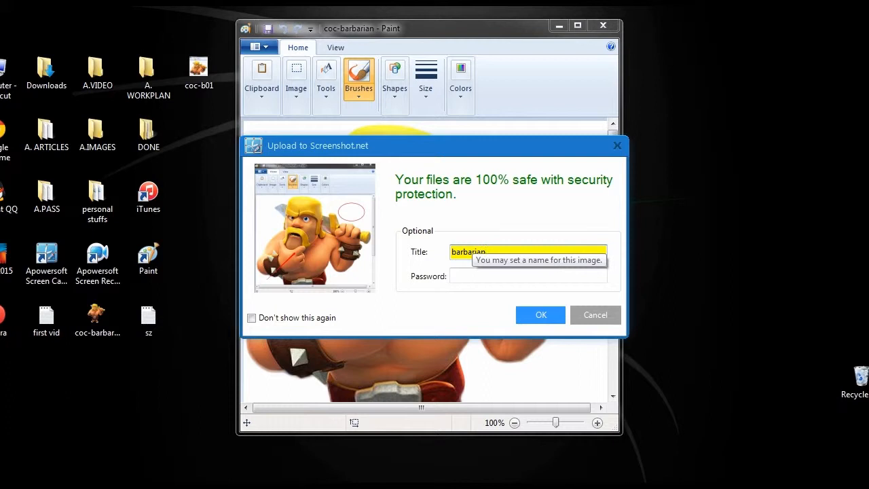
click(540, 315)
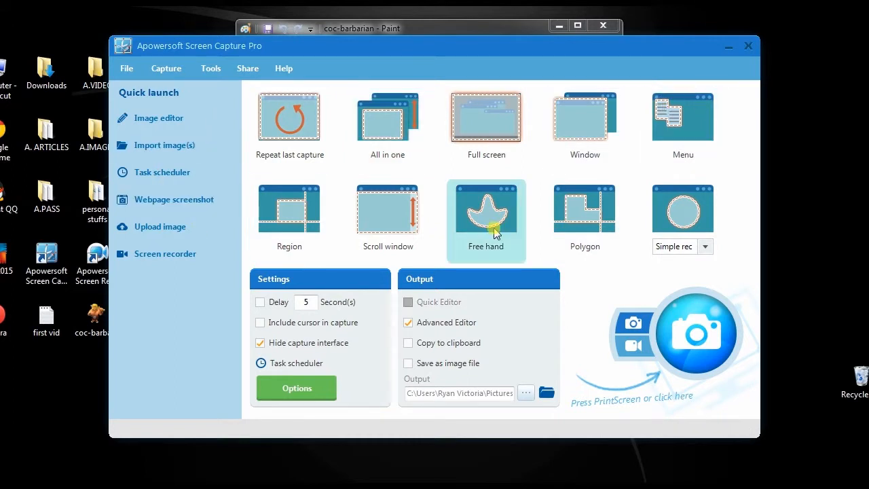
Trace a freehand capture around the barbarian with Advanced Editor output.
click(486, 220)
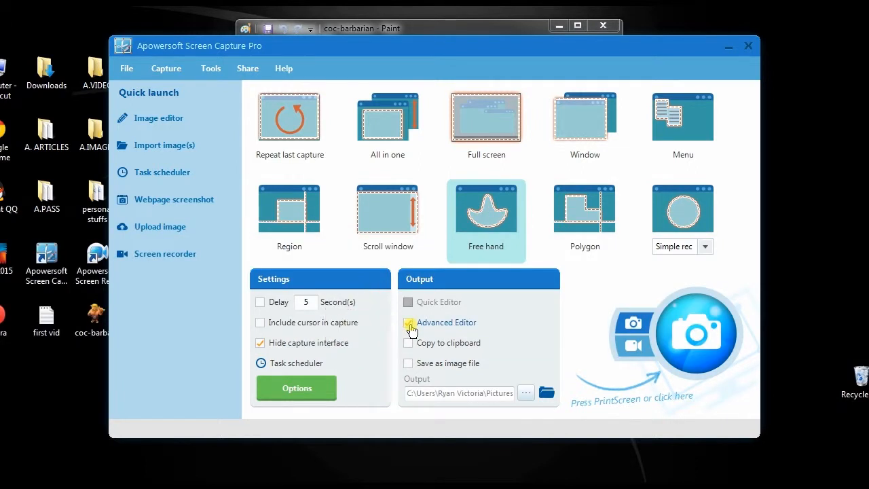
click(407, 321)
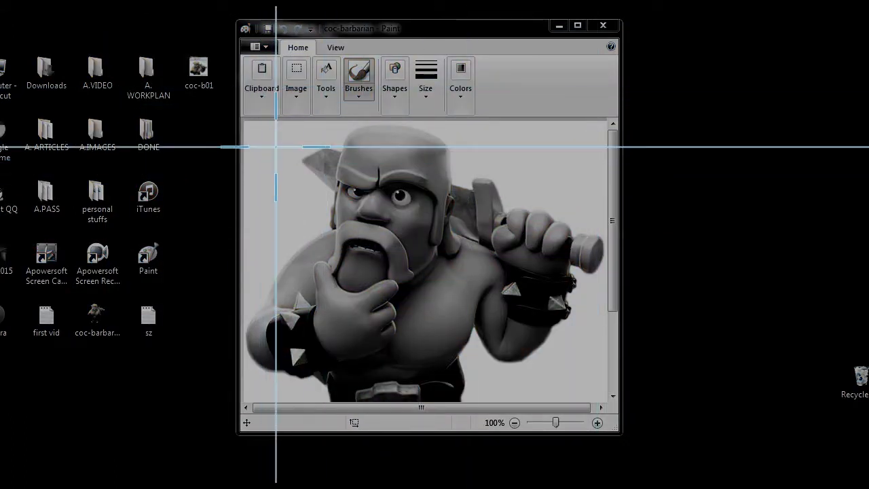
drag(272, 146, 475, 136)
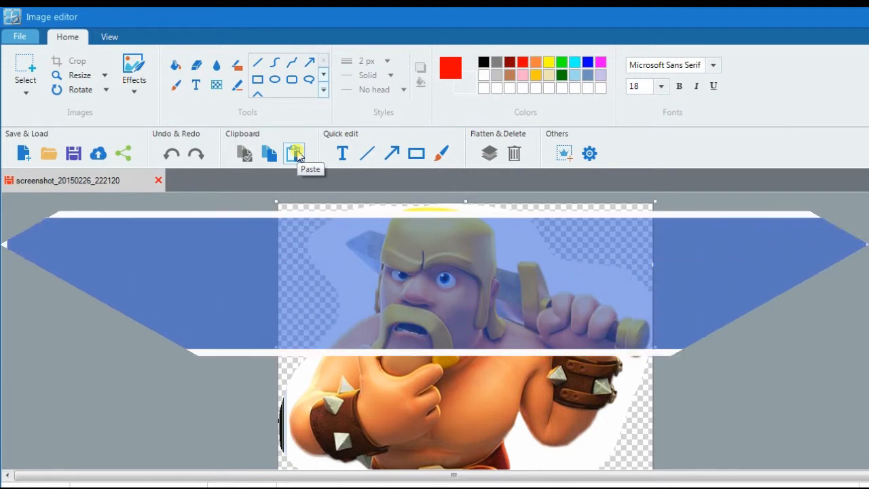
Draw a red line toward the wrist and a red rectangle around the sword hilt.
click(293, 152)
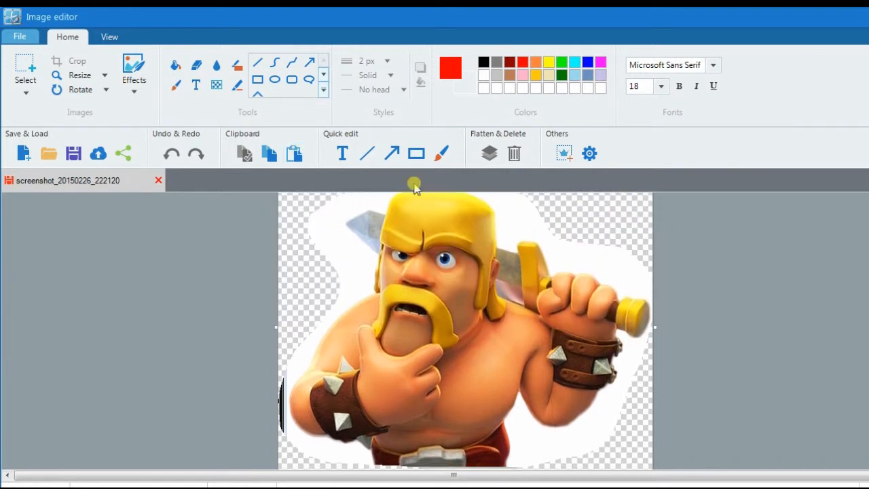
drag(312, 435, 380, 353)
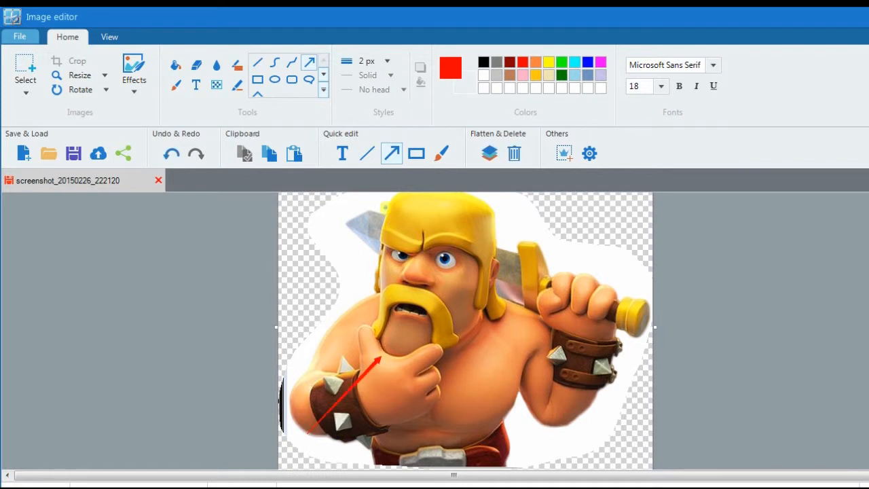
click(258, 79)
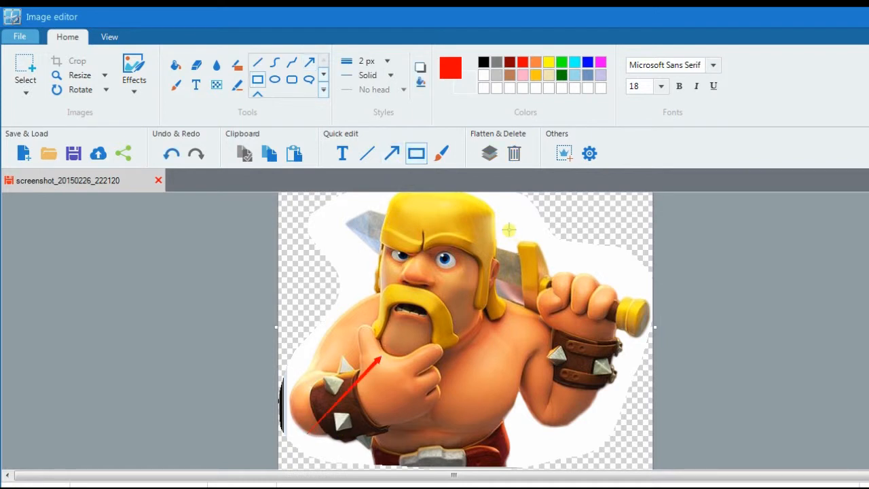
drag(508, 230, 589, 290)
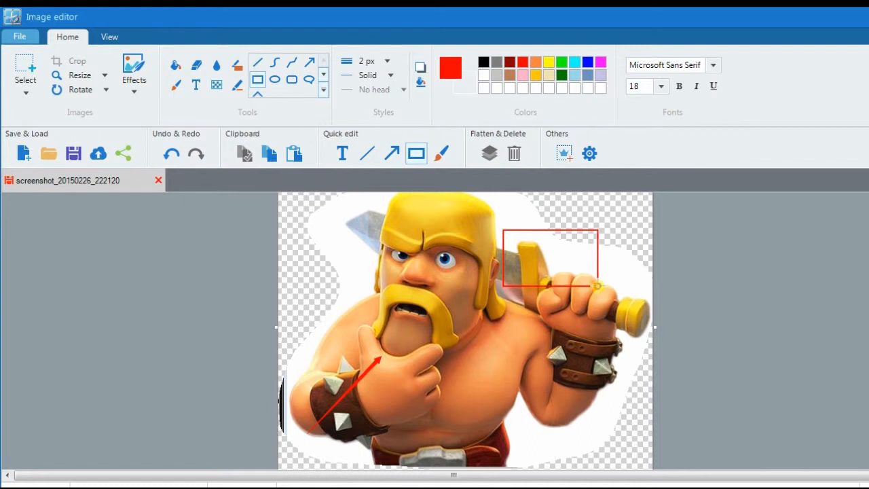
Add the red text 'give me some gems!' inside the rectangle.
click(342, 152)
text(gi)
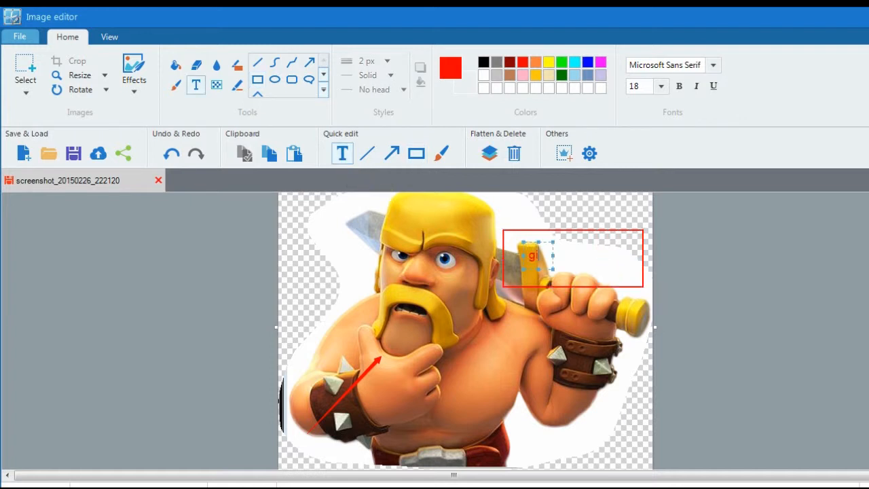
text(ve)
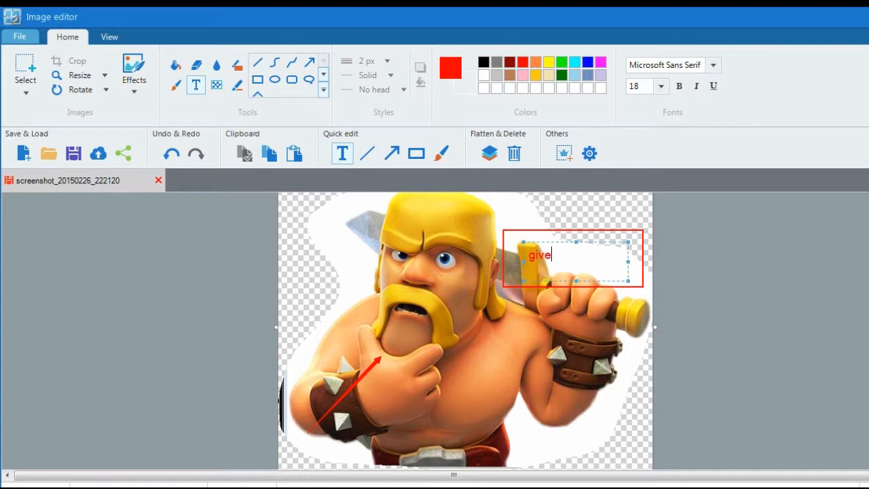
text(me some)
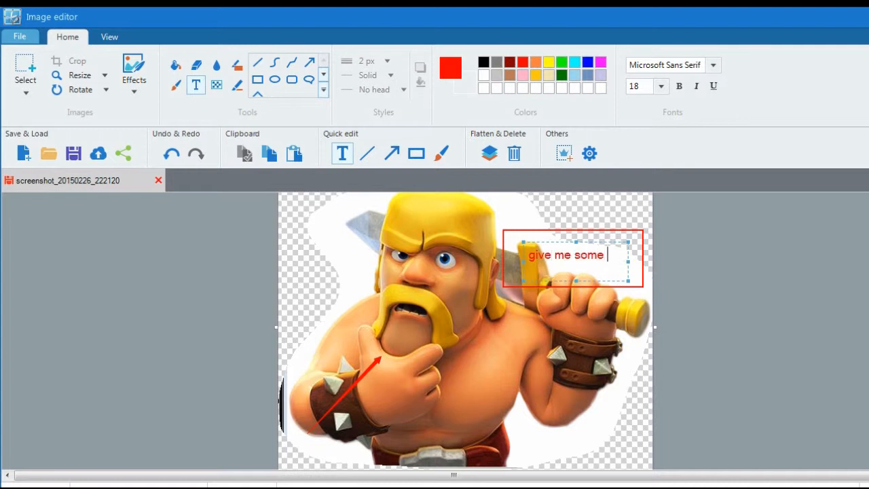
text(gems)
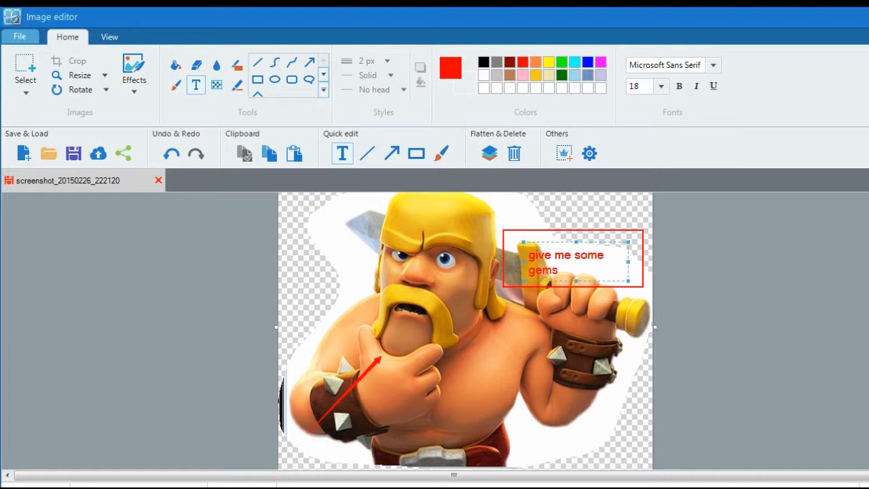
text(!)
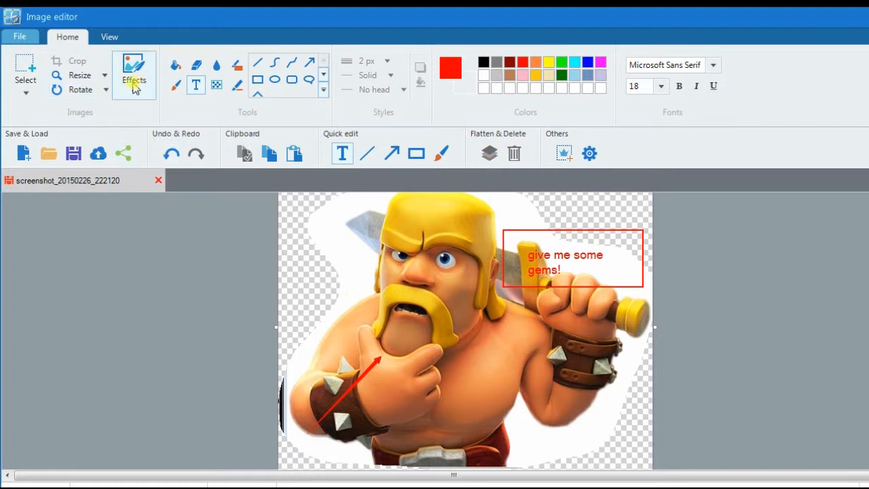
Apply the Sharpen effect and share the screenshot to Facebook.
click(133, 75)
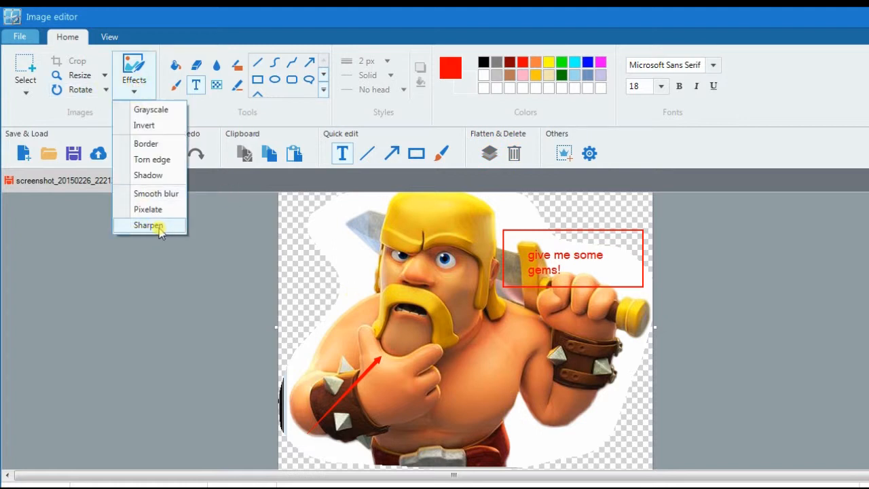
click(147, 226)
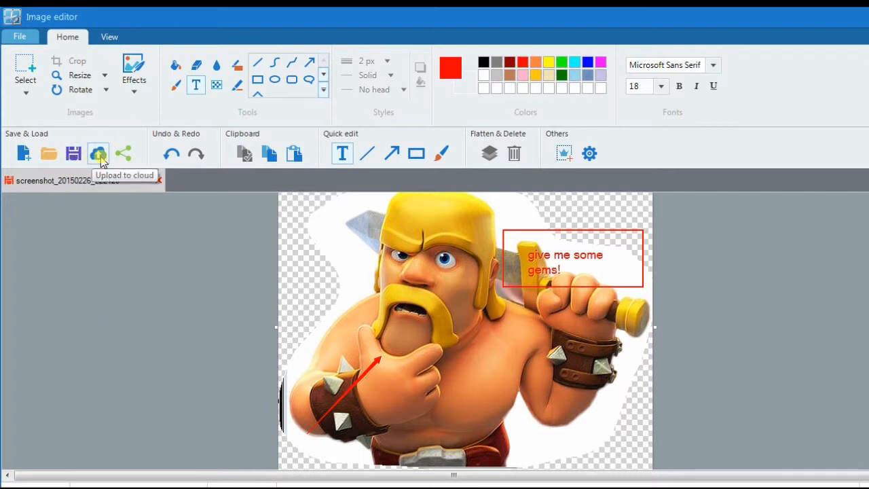
mouse_move(124, 158)
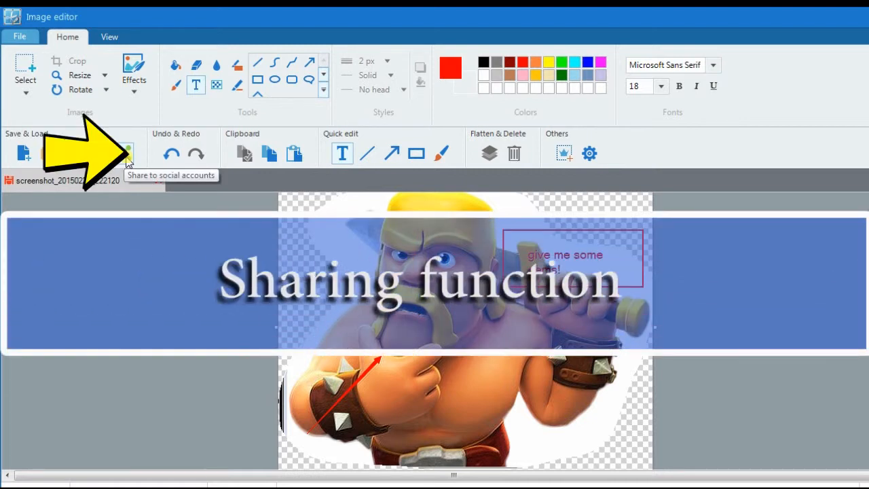
click(122, 152)
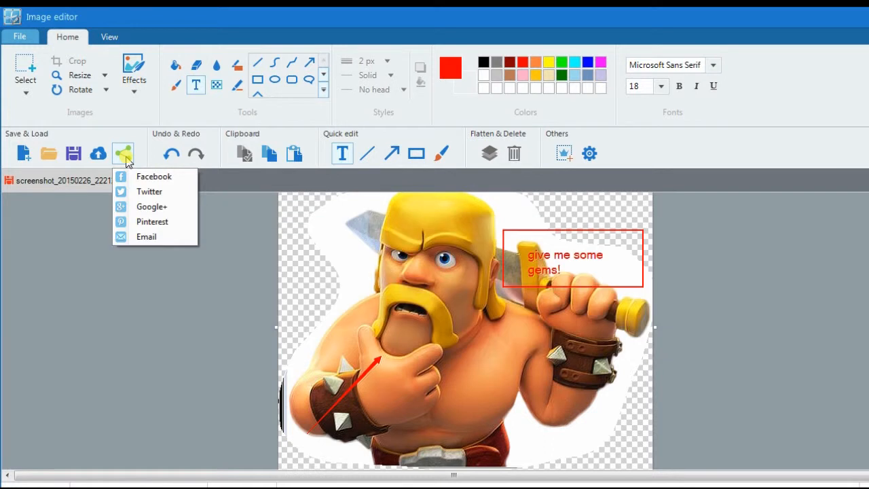
click(155, 177)
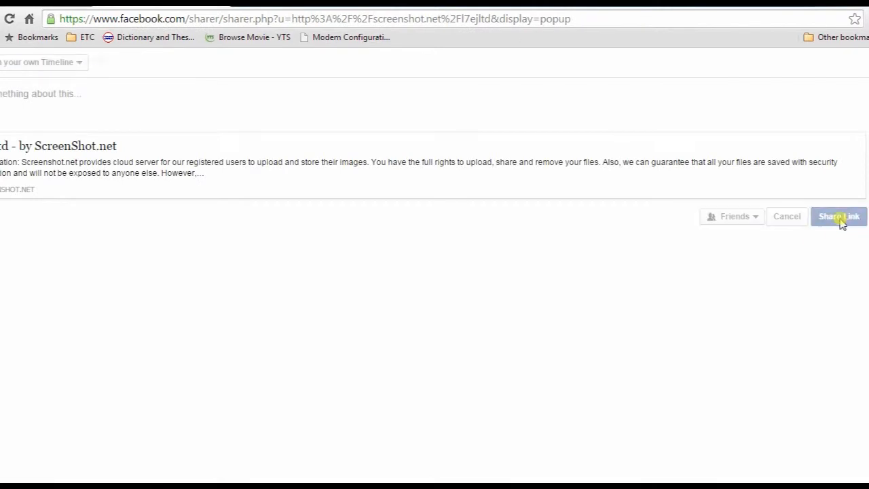
Post the screenshot link to the Facebook timeline via Share Link.
click(838, 216)
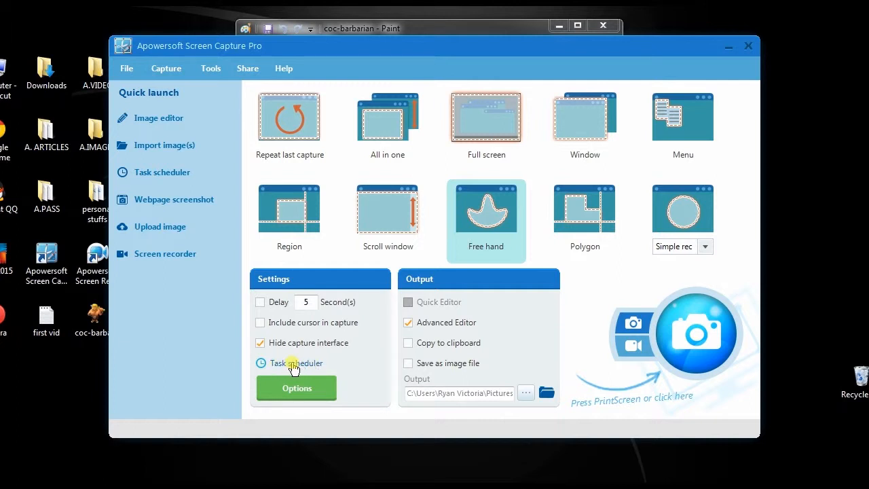
Create a Task Scheduler task named task01 set to stop at a specified time.
click(295, 363)
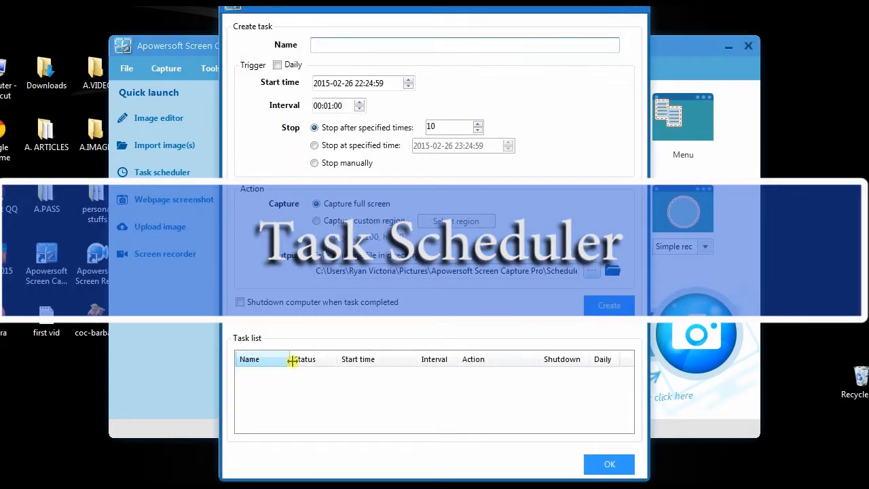
text(task01)
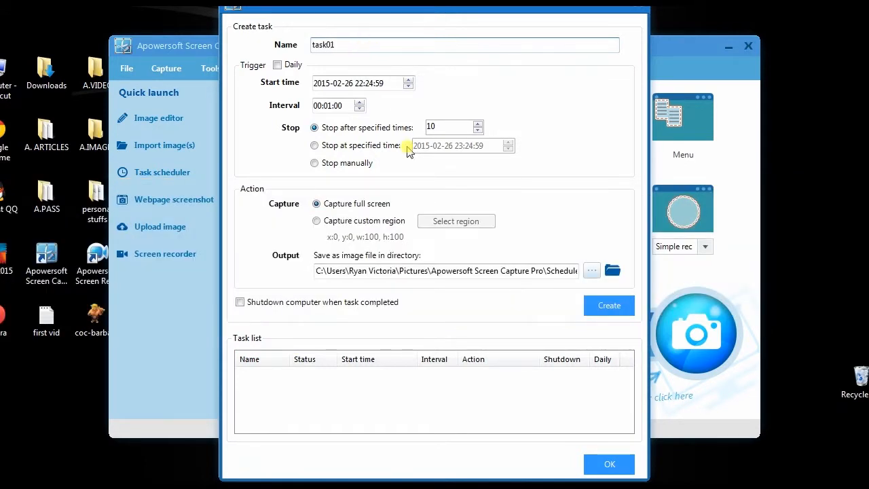
click(608, 306)
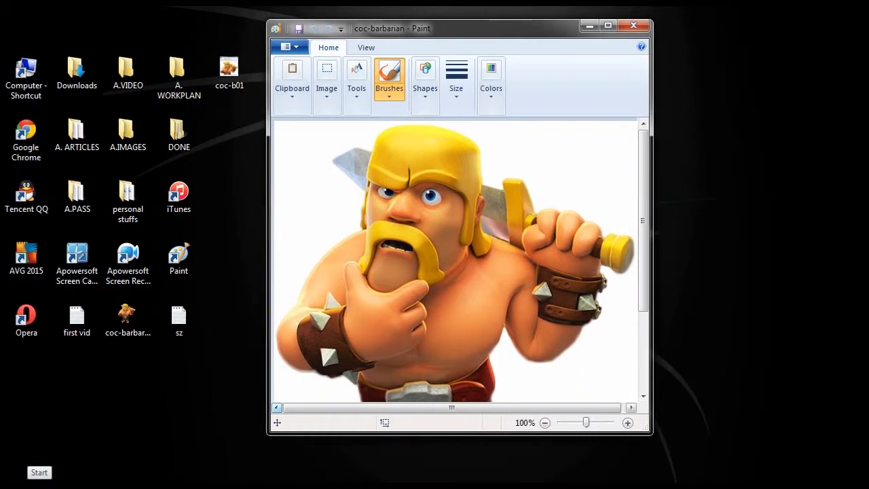
Launch Snipping Tool via Start search 'sni' and snip a rectangle around the barbarian picture in Paint.
click(38, 473)
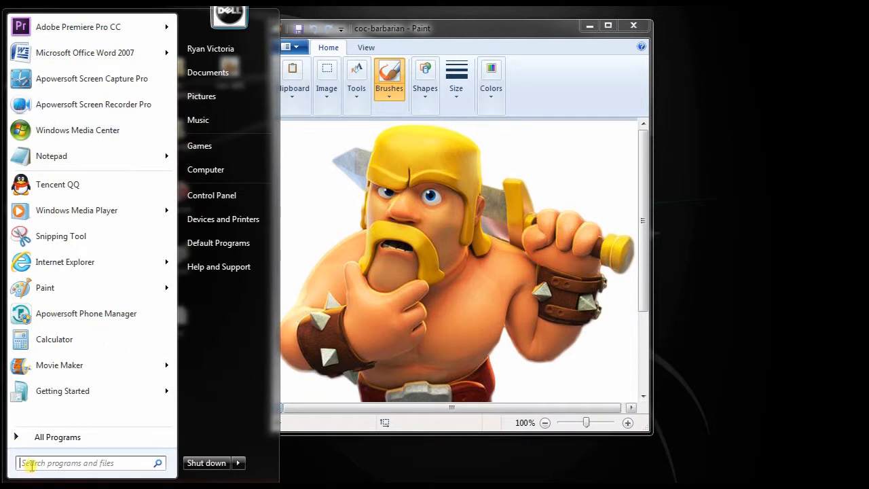
mouse_move(32, 461)
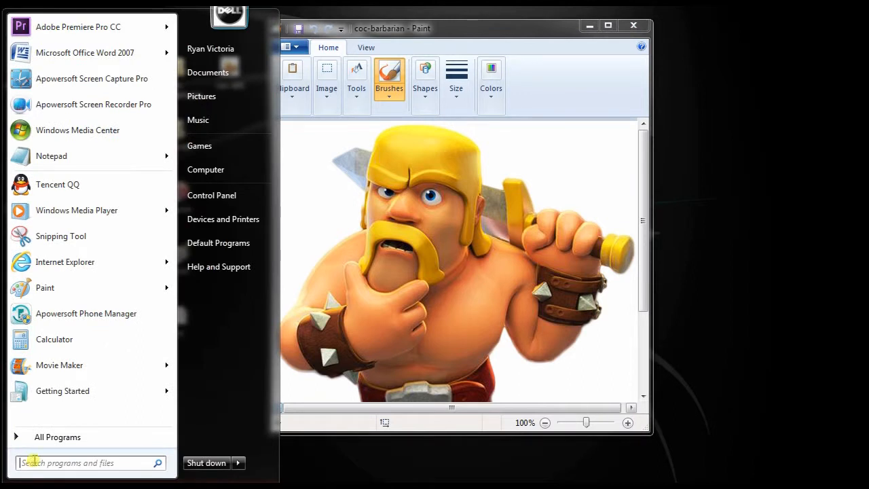
text(sni)
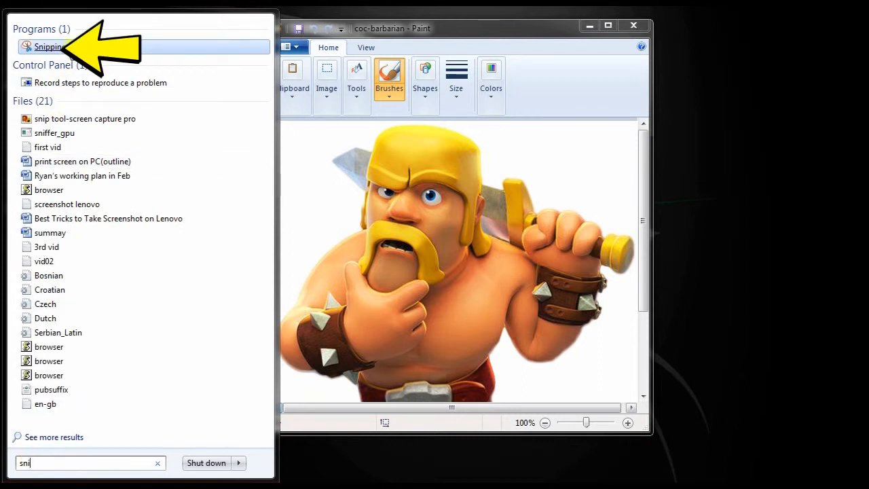
click(49, 46)
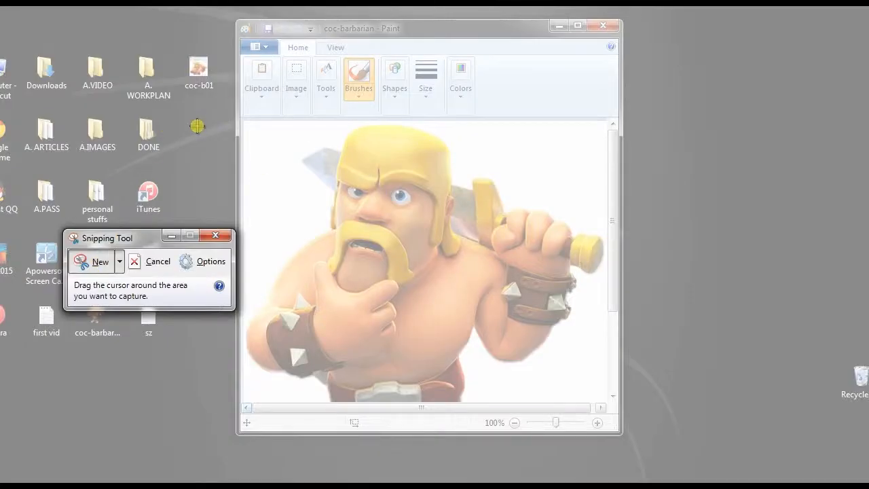
drag(197, 125, 410, 358)
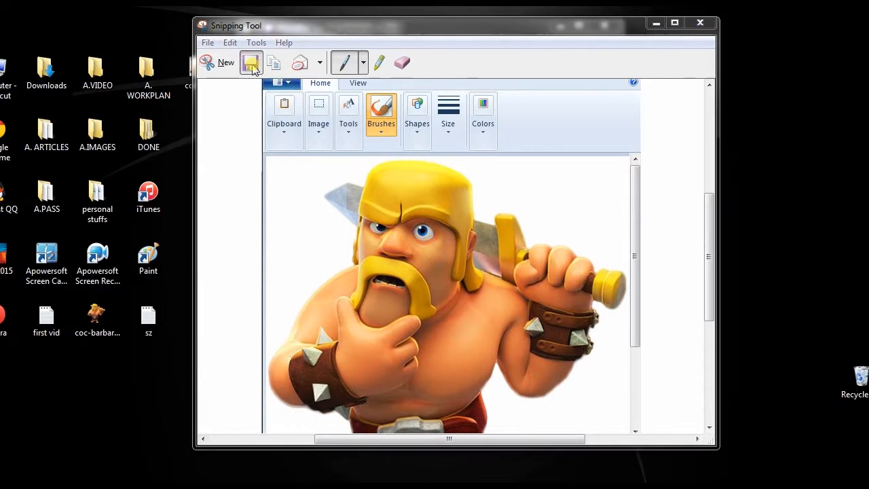
Save the snip to the Desktop as a PNG named 'bar'.
click(250, 63)
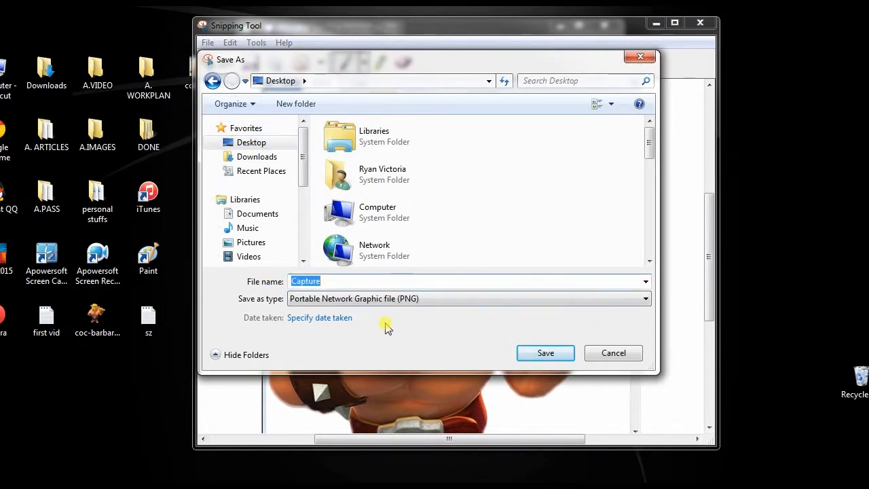
mouse_move(387, 337)
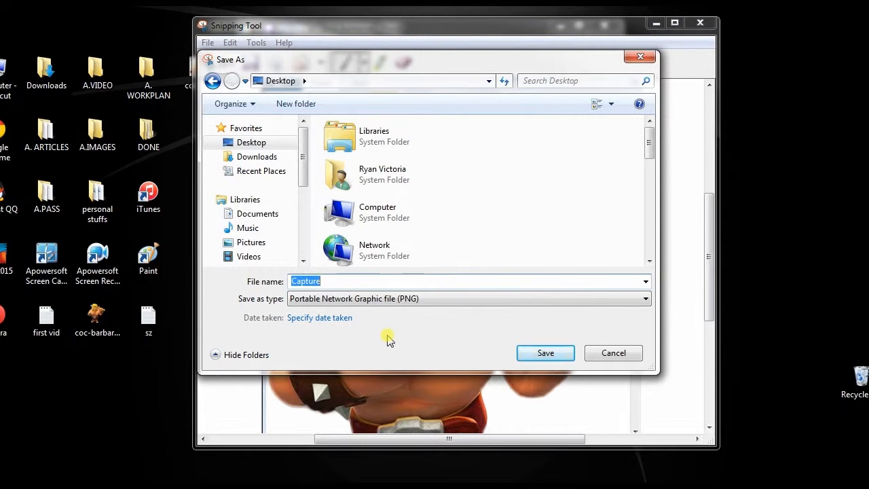
text(bar)
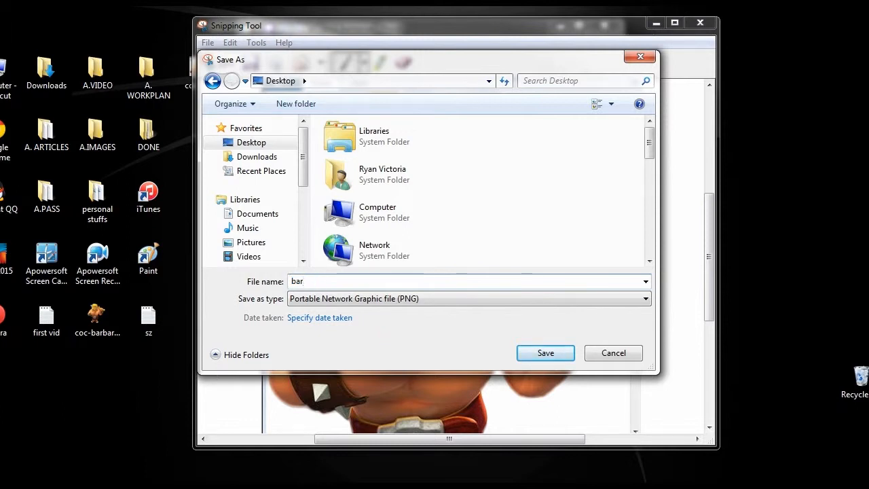
click(546, 353)
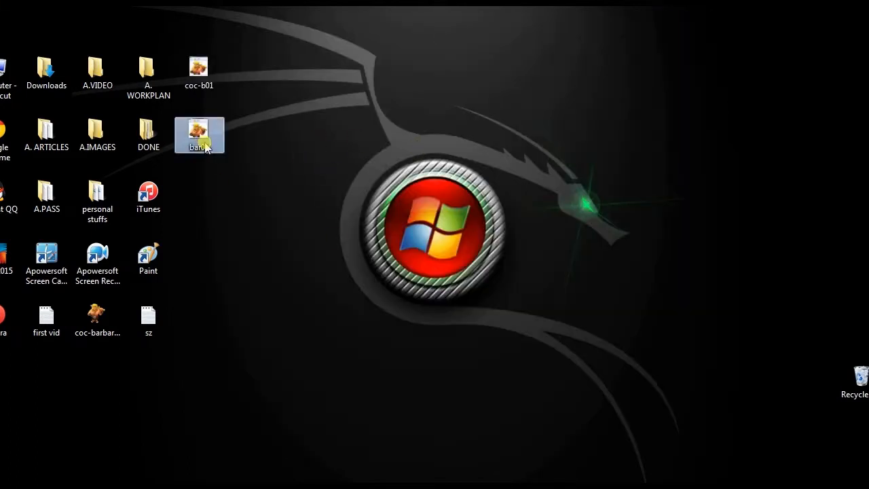
double_click(198, 135)
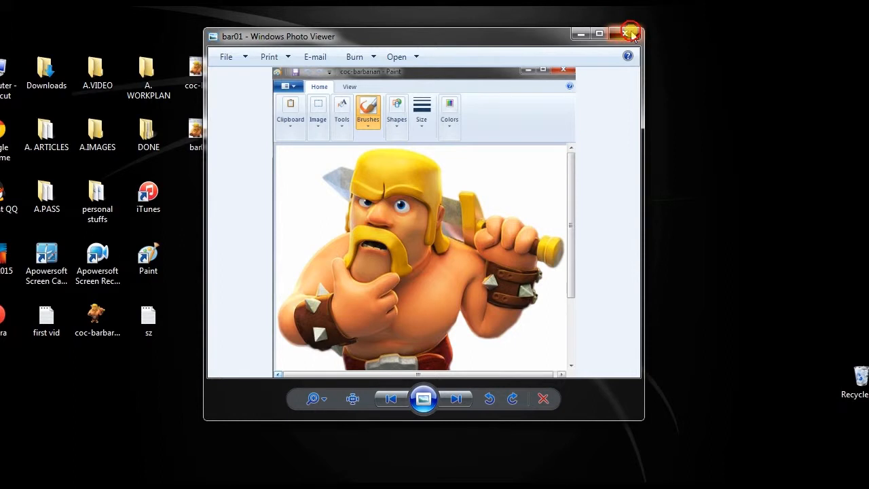
click(630, 32)
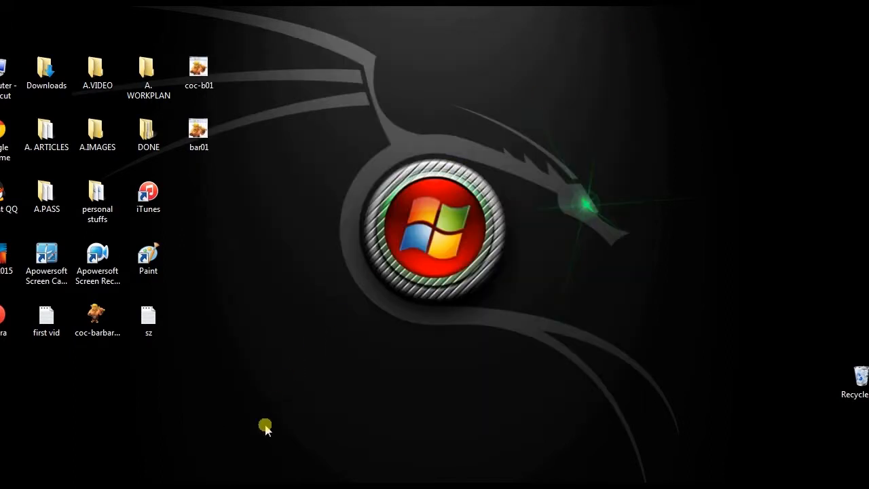